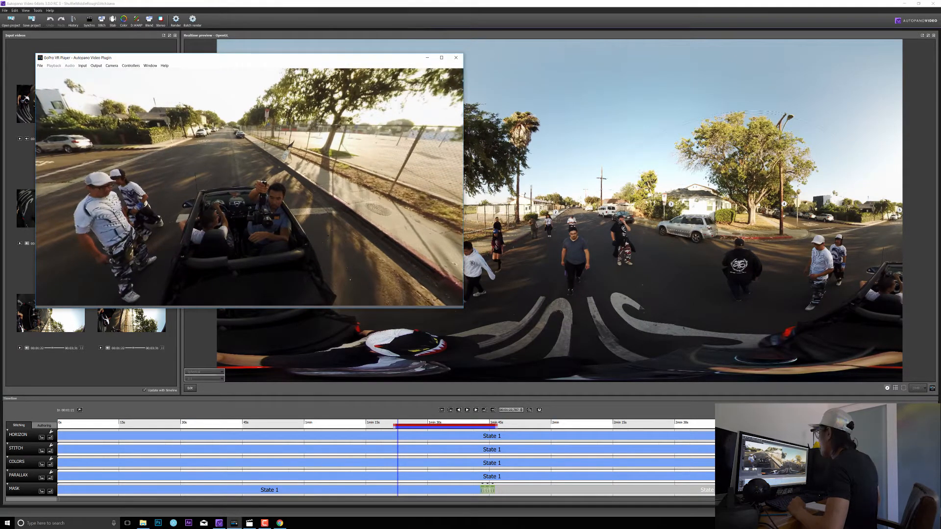
- Play the 360 clip in Movies & TV beside the VR player, then pause and rewind it to the start
{"action": "left_click", "coordinate": [271, 63]}
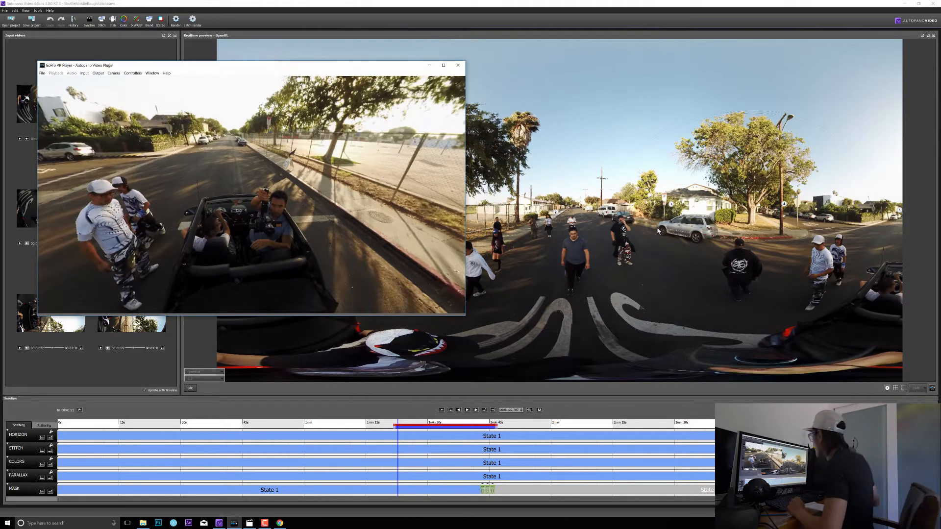
{"action": "mouse_move", "coordinate": [319, 513]}
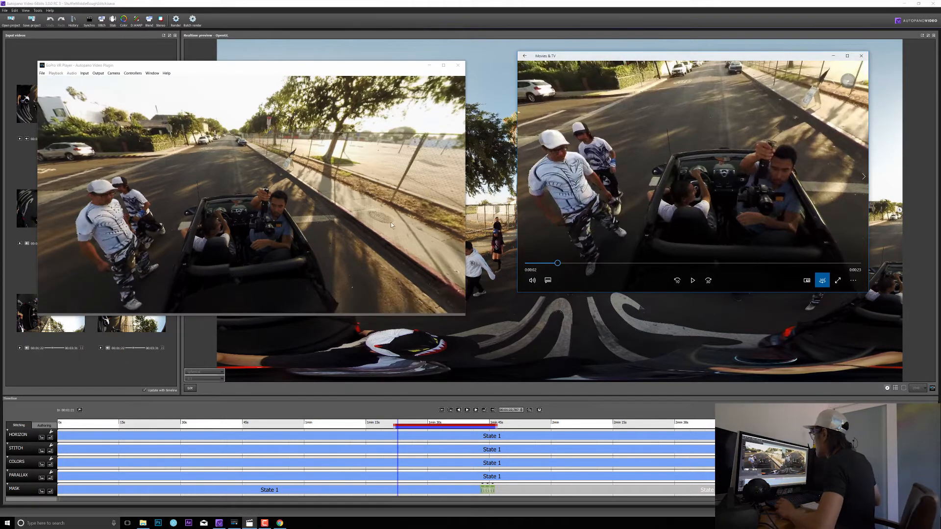
{"action": "mouse_move", "coordinate": [309, 211]}
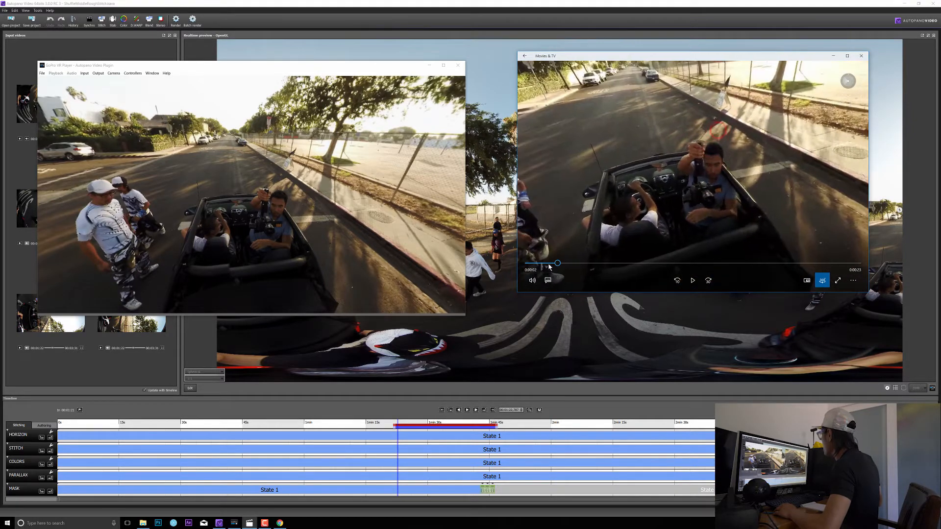
{"action": "left_click", "coordinate": [693, 280]}
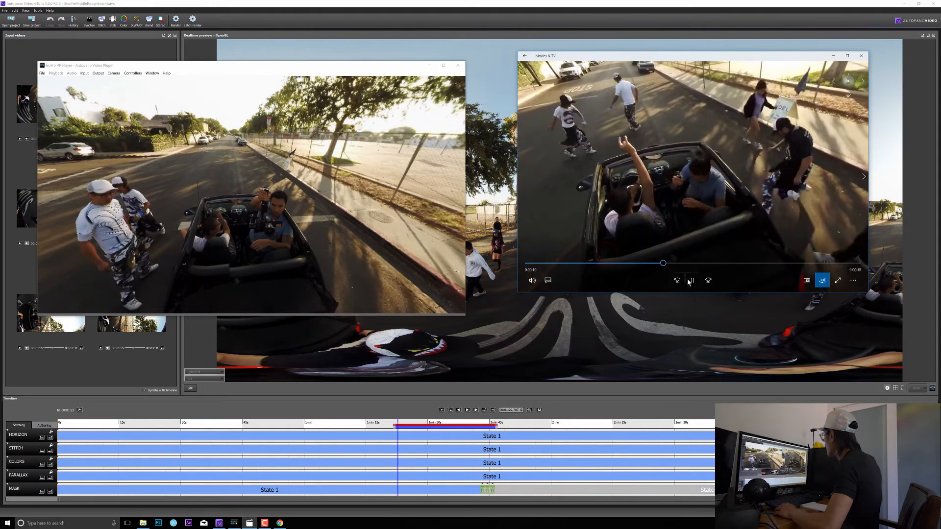
{"action": "left_click", "coordinate": [692, 280]}
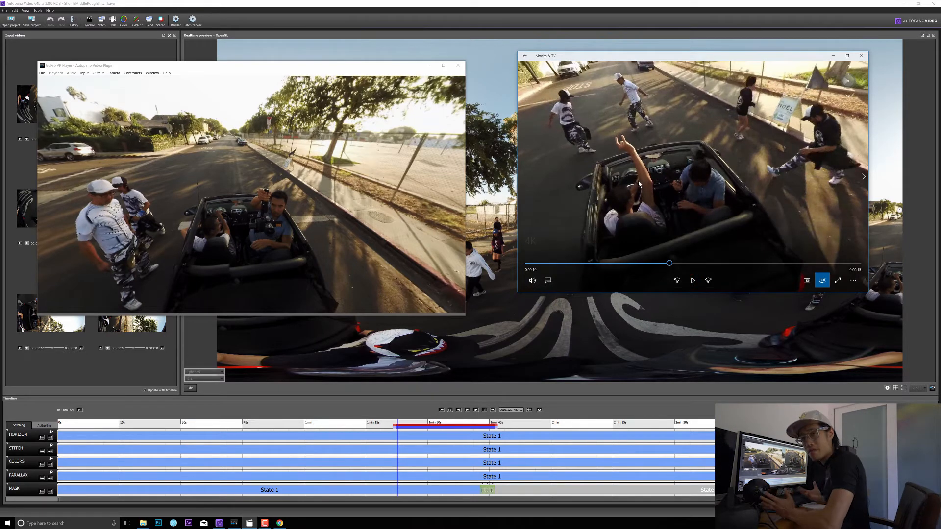
{"action": "mouse_move", "coordinate": [658, 226]}
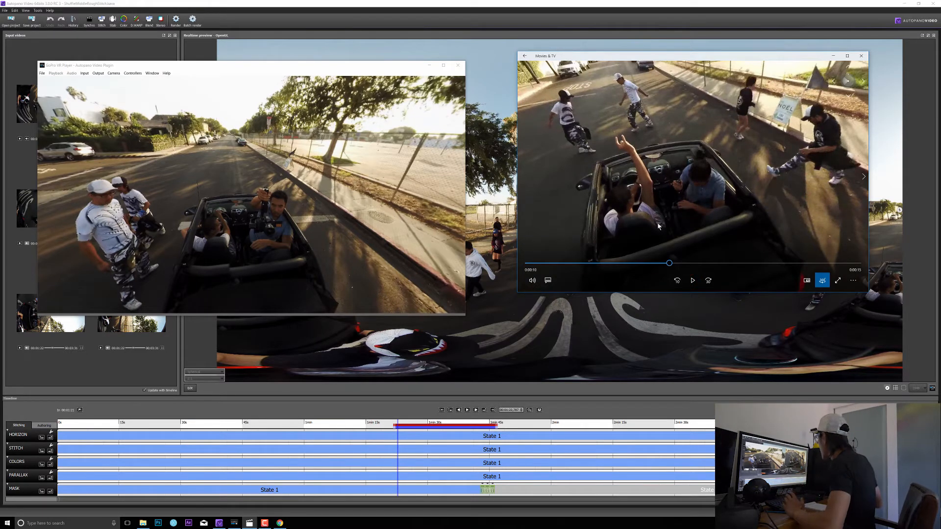
{"action": "mouse_move", "coordinate": [742, 225]}
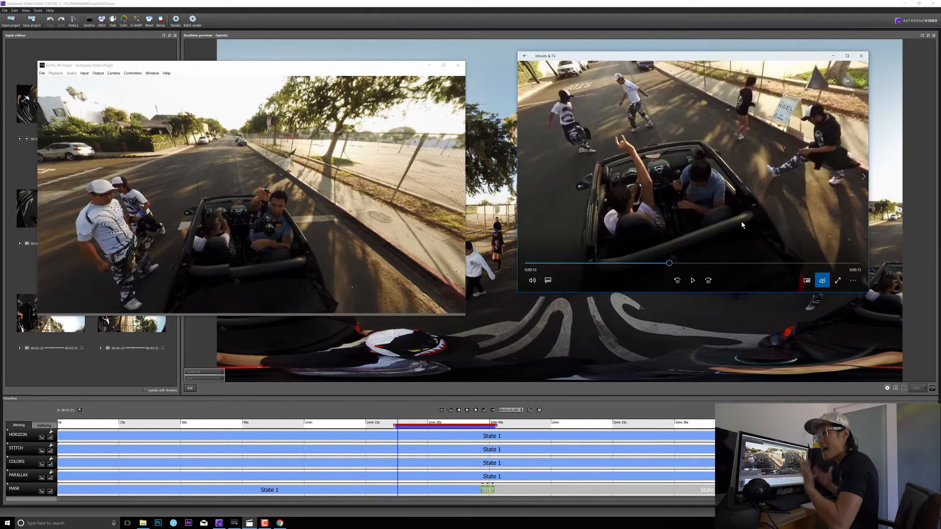
{"action": "left_click_drag", "start_coordinate": [669, 263], "coordinate": [536, 262]}
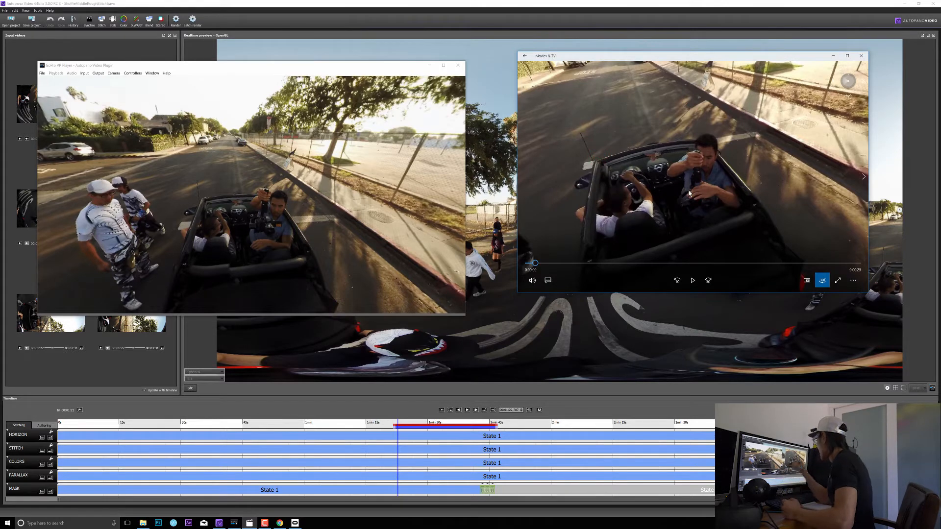
{"action": "mouse_move", "coordinate": [708, 171]}
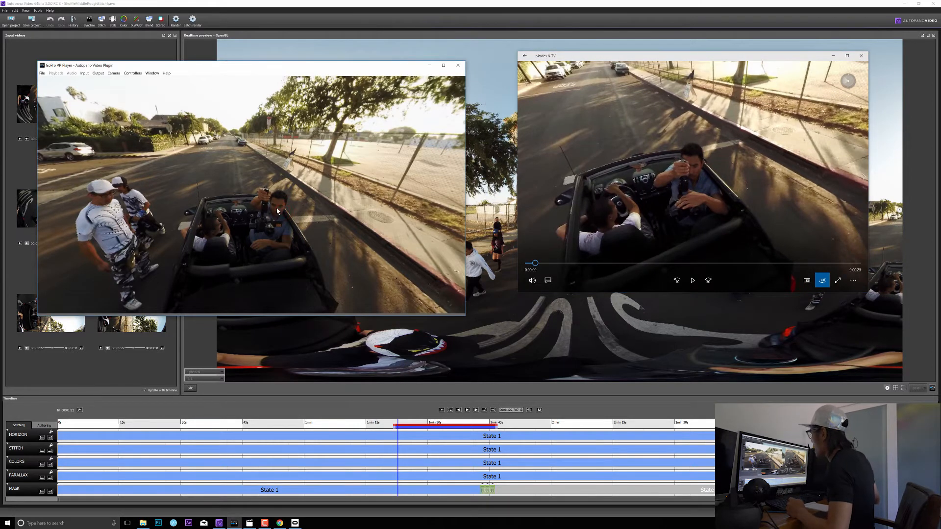
{"action": "mouse_move", "coordinate": [419, 385]}
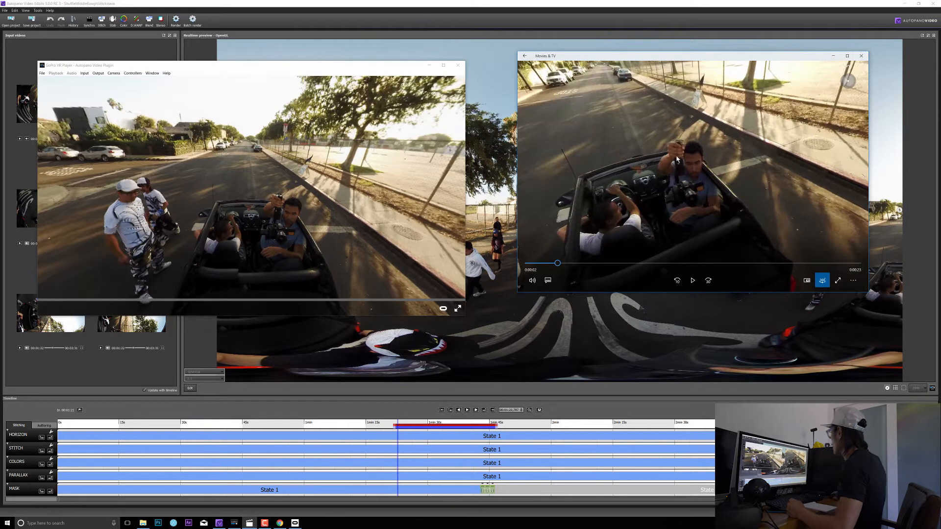
{"action": "mouse_move", "coordinate": [672, 170]}
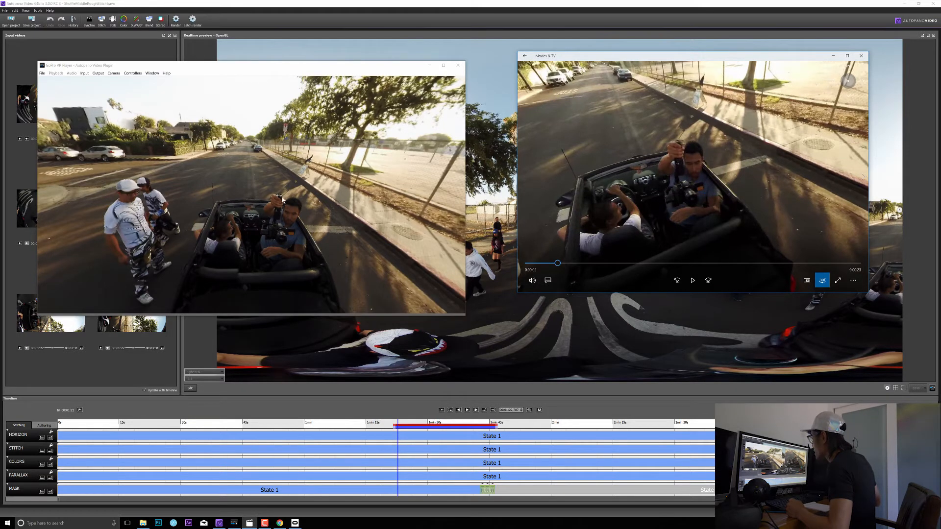
{"action": "mouse_move", "coordinate": [287, 188]}
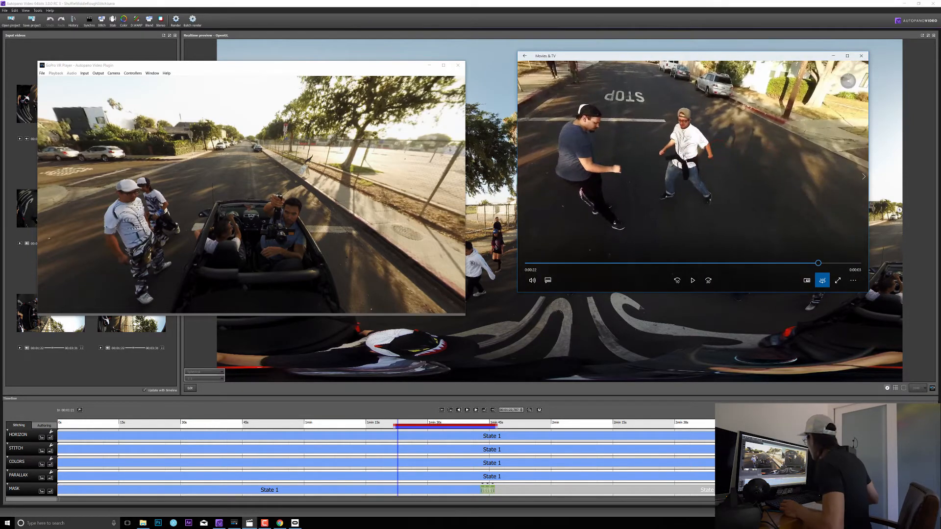
- Seek the Movies & TV clip ahead so it plays to the dancers by the STOP marking
{"action": "left_click_drag", "start_coordinate": [819, 262], "coordinate": [781, 263]}
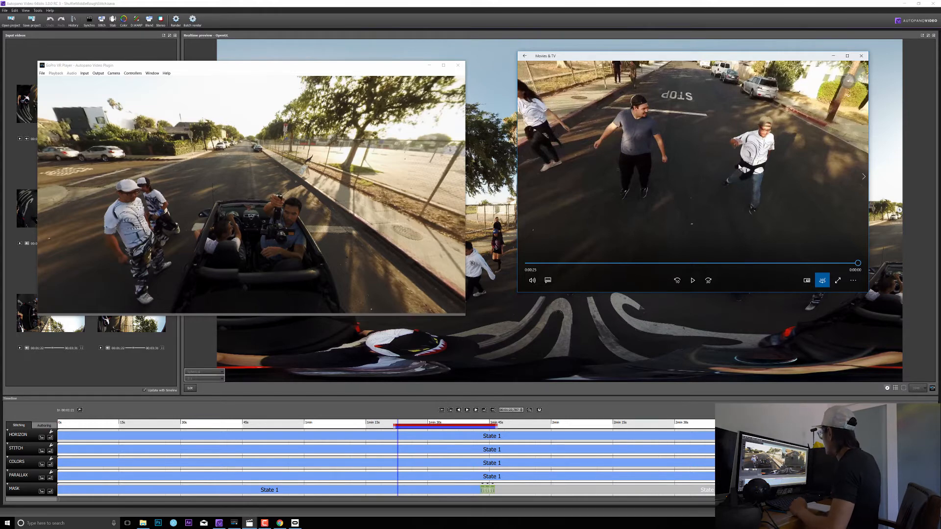
{"action": "mouse_move", "coordinate": [690, 178]}
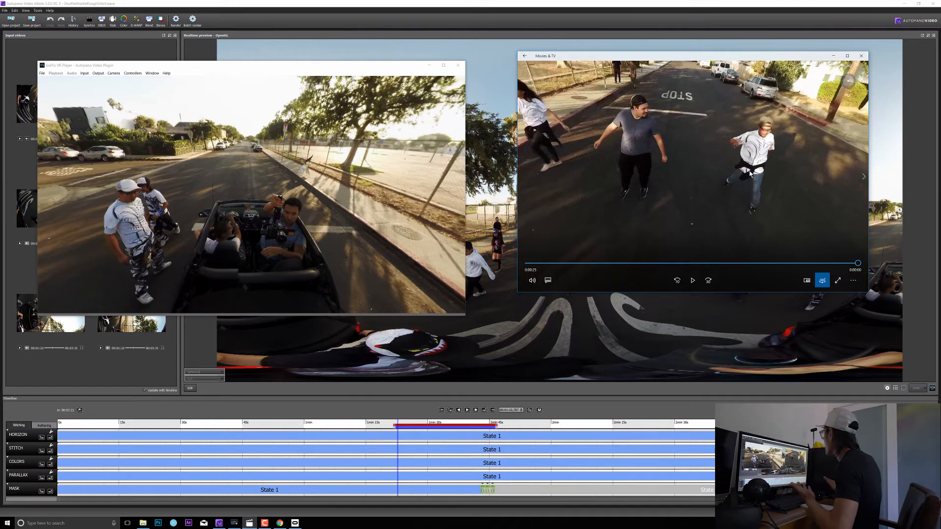
{"action": "mouse_move", "coordinate": [772, 158]}
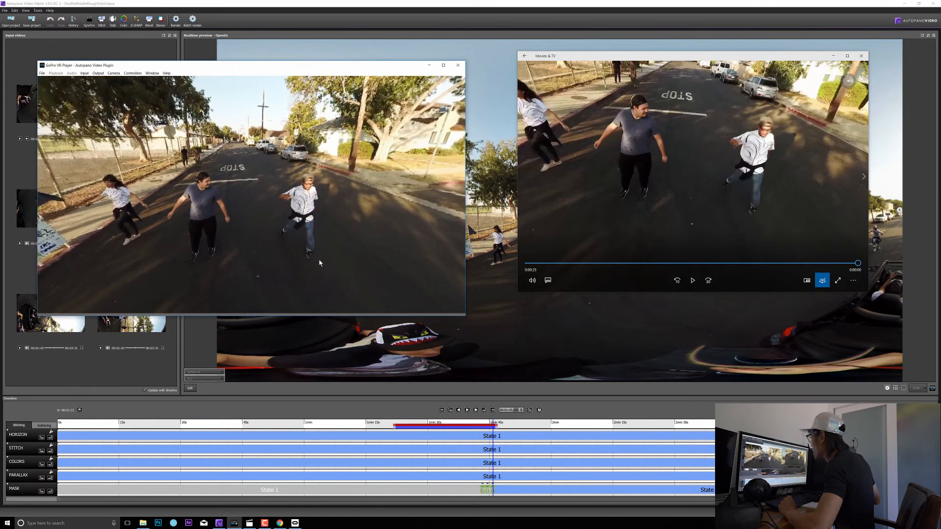
{"action": "mouse_move", "coordinate": [326, 243]}
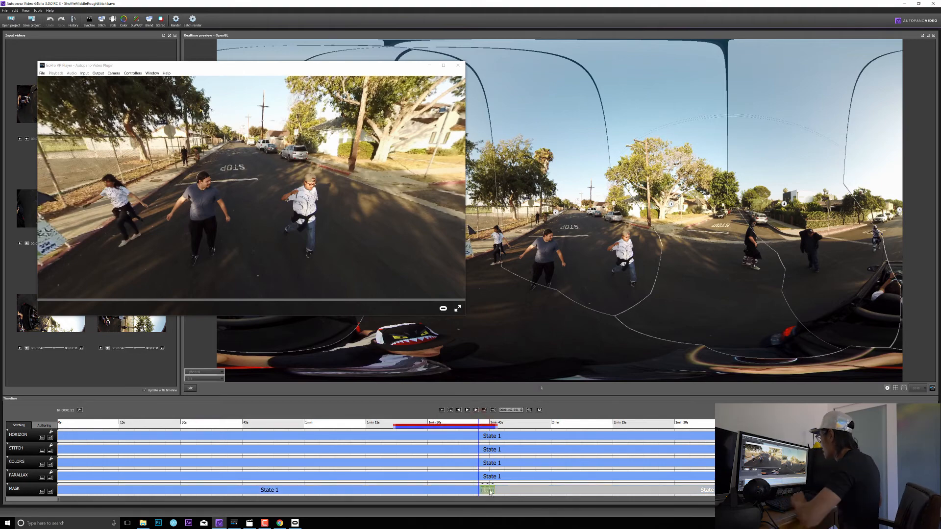
- Start timeline playback so the stitched skater footage runs with seams visible
{"action": "left_click", "coordinate": [467, 409]}
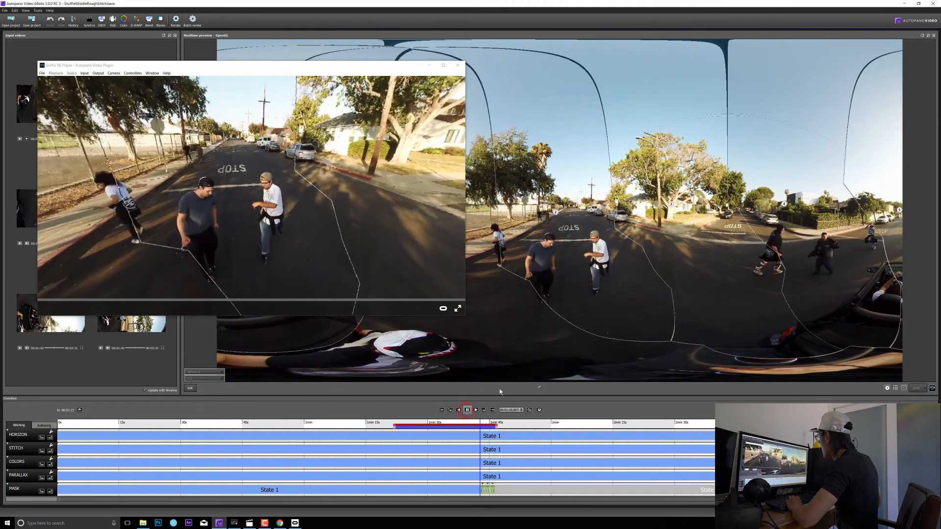